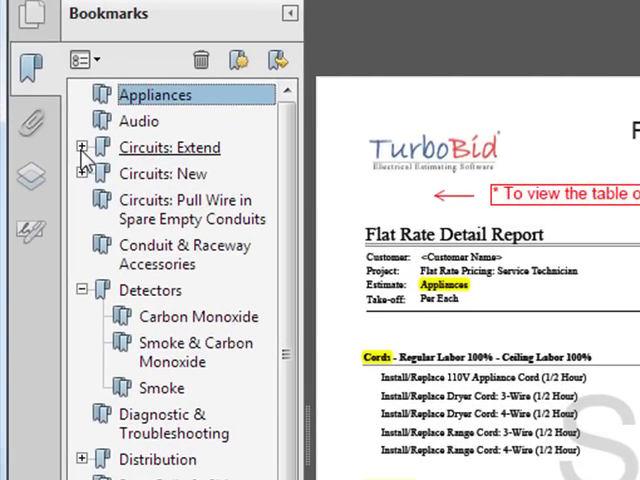
- Expand Circuits: Extend in the bookmarks and jump to its Romex estimate page
{"action": "left_click", "coordinate": [82, 147]}
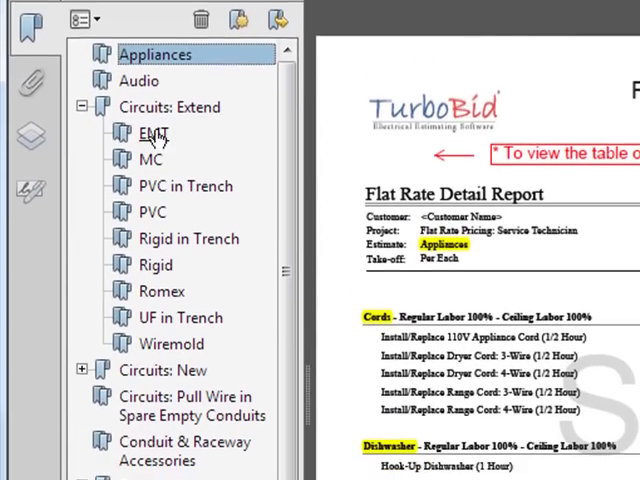
{"action": "scroll", "scroll_direction": "down", "scroll_amount": 3}
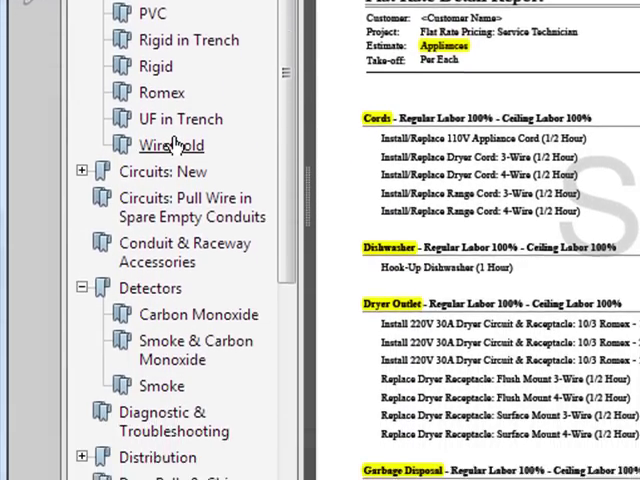
{"action": "scroll", "scroll_direction": "down", "scroll_amount": 3}
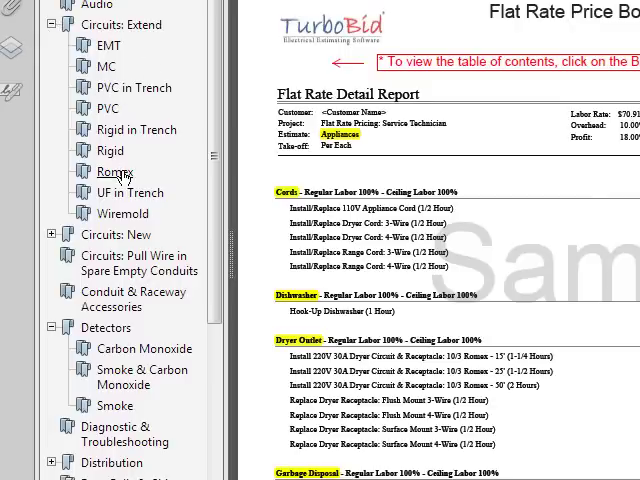
{"action": "left_click", "coordinate": [115, 171]}
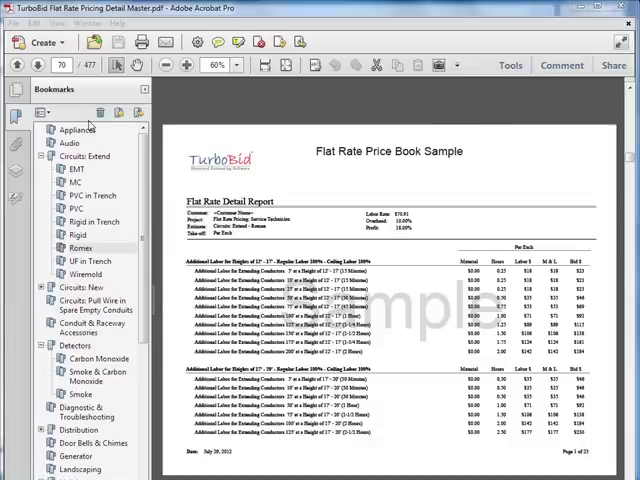
- Jump to the Appliances estimate on page 1 and hide the Bookmarks panel
{"action": "left_click", "coordinate": [77, 129]}
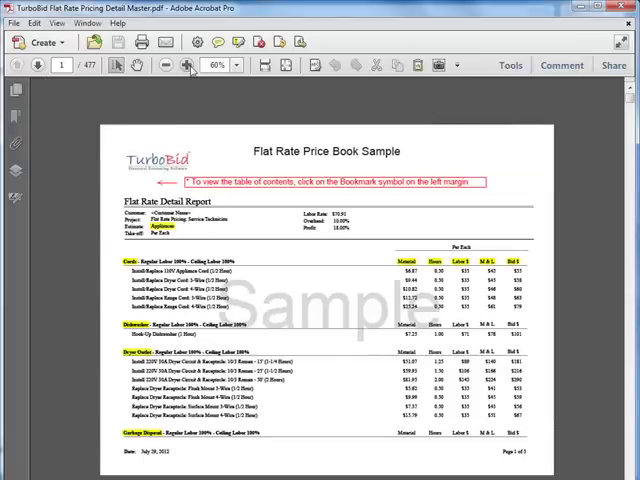
{"action": "left_click", "coordinate": [189, 65]}
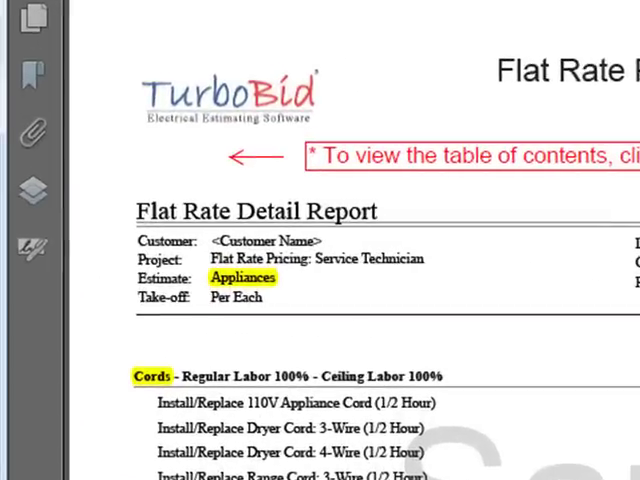
{"action": "mouse_move", "coordinate": [314, 282]}
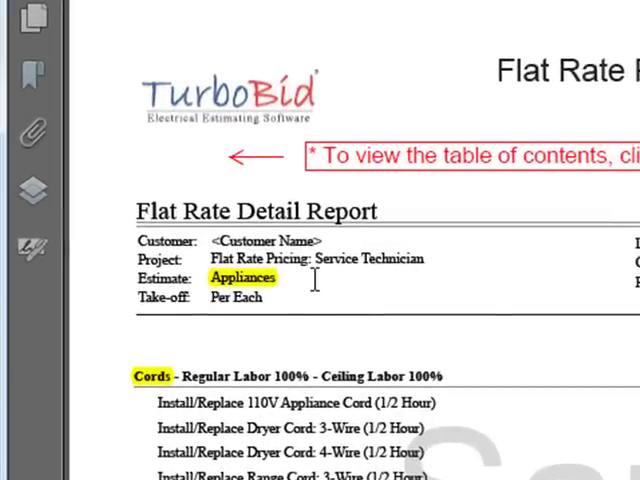
{"action": "scroll", "scroll_direction": "down", "scroll_amount": 3}
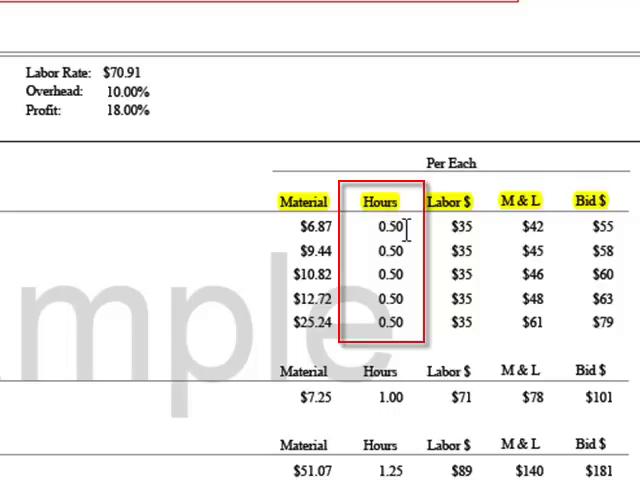
{"action": "left_click", "coordinate": [447, 229]}
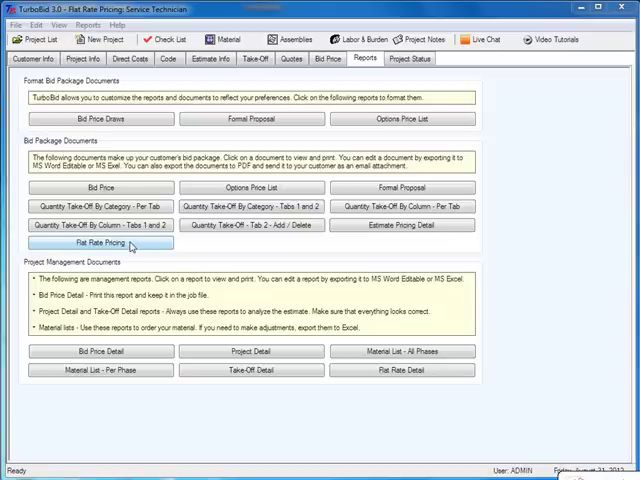
{"action": "left_click", "coordinate": [100, 242]}
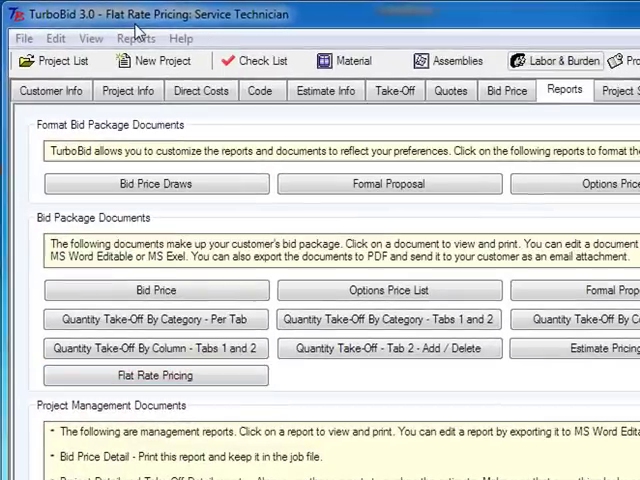
- Show the Direct Labor grid with Service Electrician at $101.00 per hour billable
{"action": "left_click", "coordinate": [201, 90]}
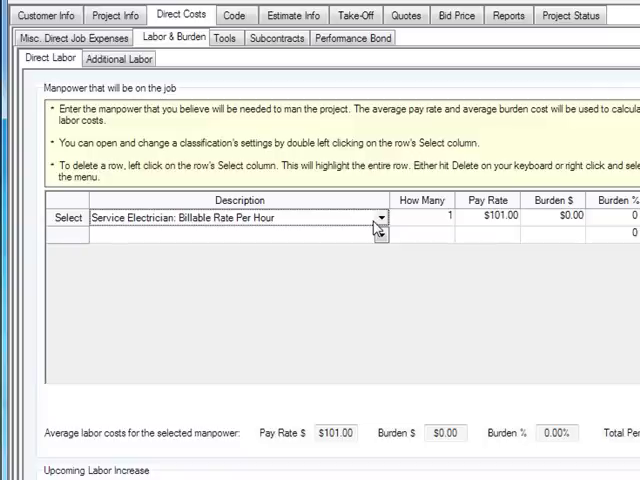
{"action": "mouse_move", "coordinate": [203, 219]}
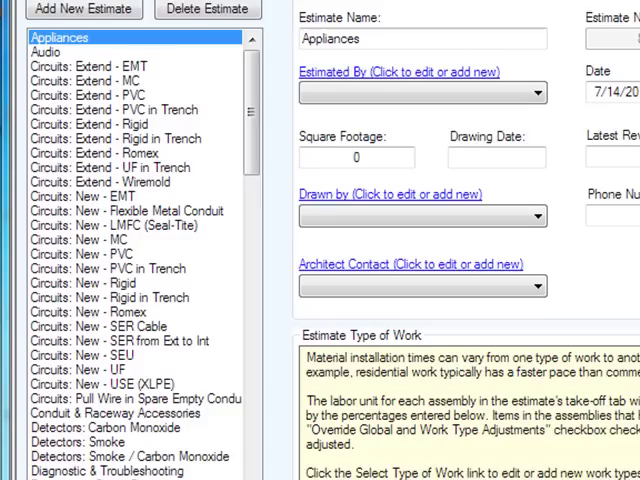
- Scroll the Estimate Info list down through the circuit and detector estimates
{"action": "scroll", "scroll_direction": "down", "scroll_amount": 3}
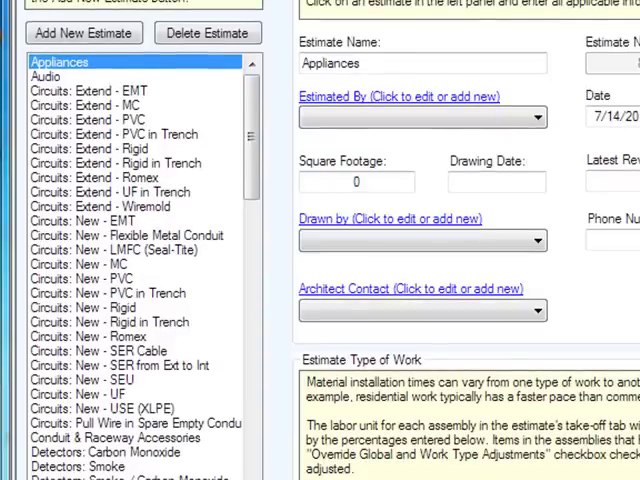
- Show the Appliances take-off grid with Cords, Dishwasher, Dryer Outlet, Garbage Disposal and Hot Tub columns
{"action": "left_click", "coordinate": [255, 58]}
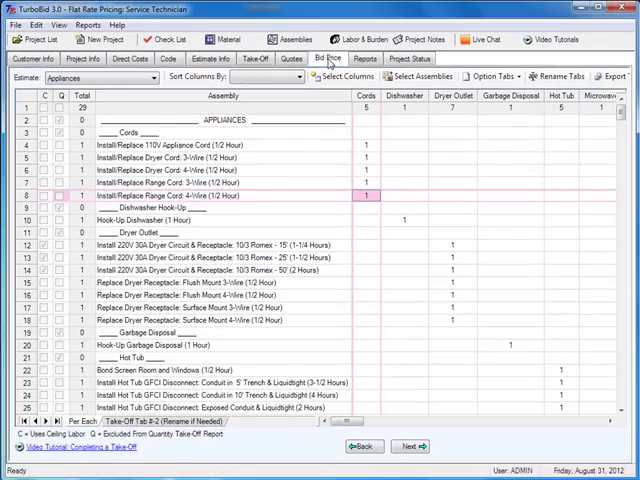
- Return to Reports and launch Flat Rate Pricing under Bid Package Documents
{"action": "left_click", "coordinate": [329, 58]}
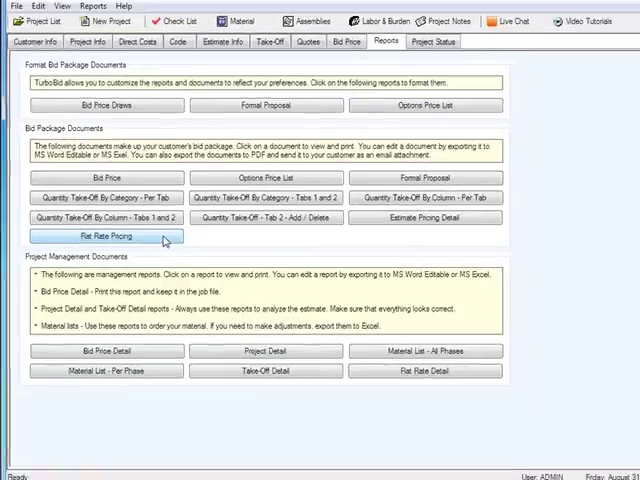
{"action": "left_click", "coordinate": [108, 240]}
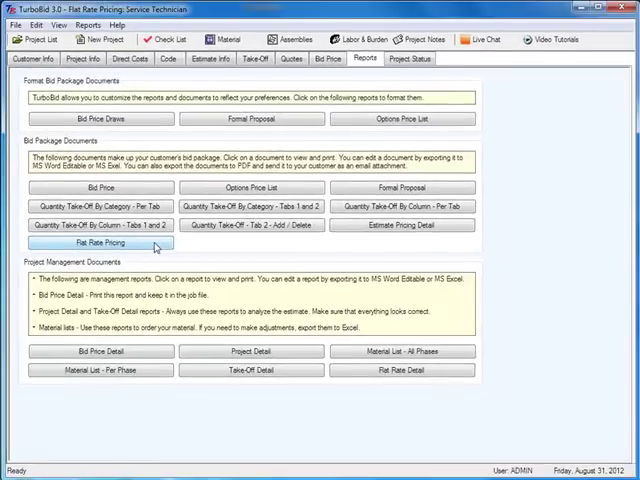